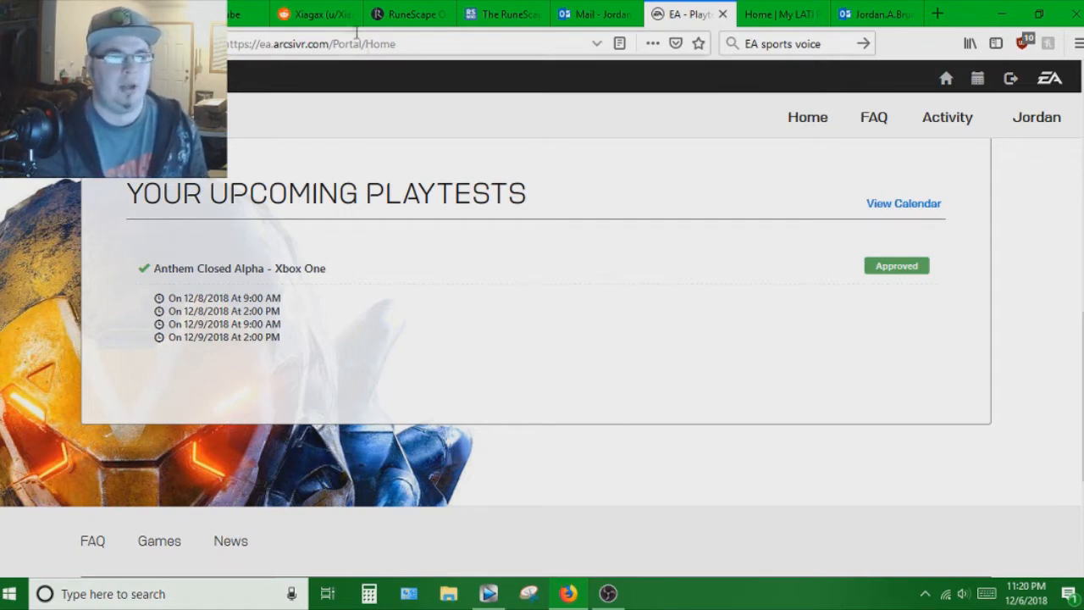
- Switch from the EA playtests page to the Reddit user page
left_click(314, 14)
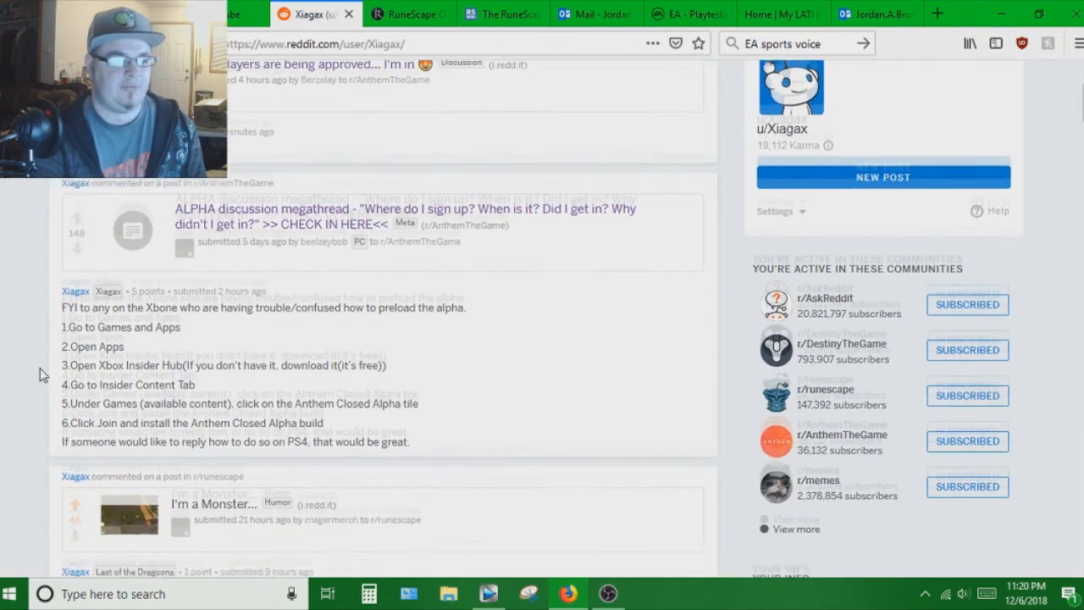
- Open the Xbox preload comment in its AnthemTheGame thread to show the PS4 redeem-code reply
scroll("down", 3)
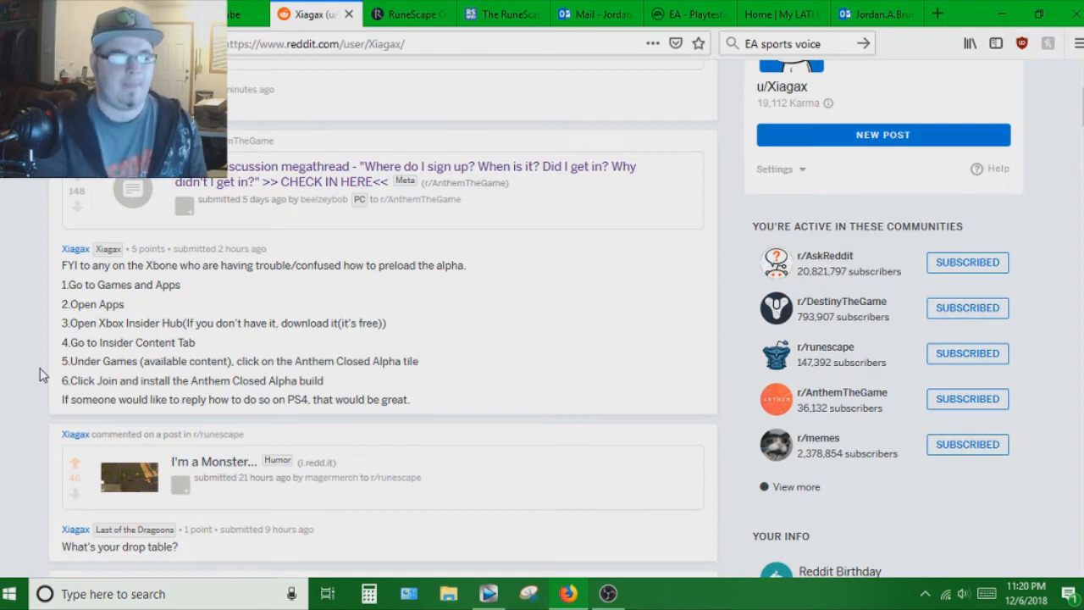
mouse_move(451, 281)
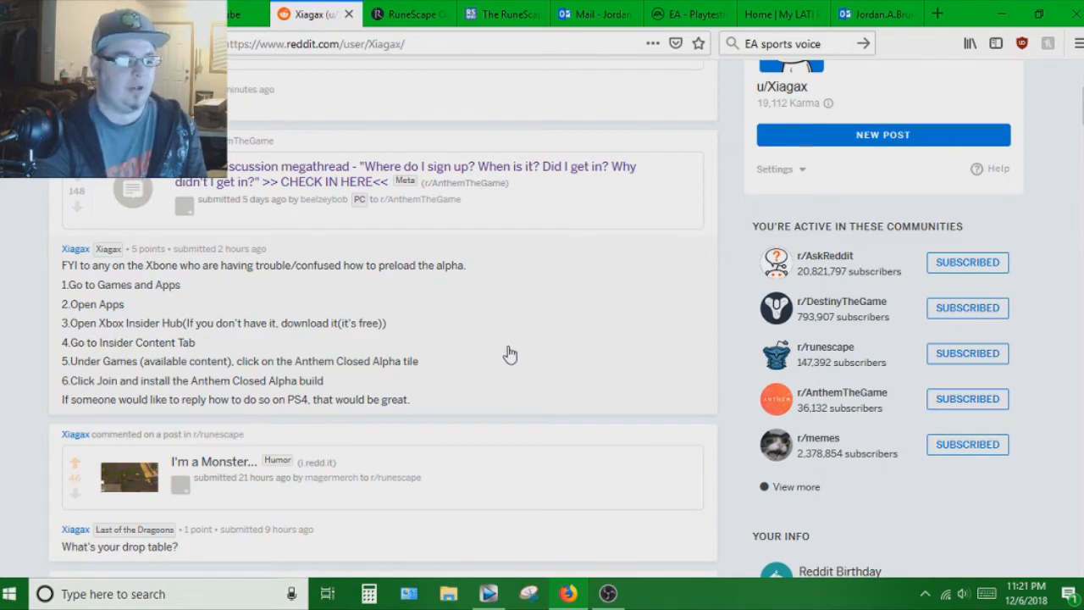
mouse_move(518, 354)
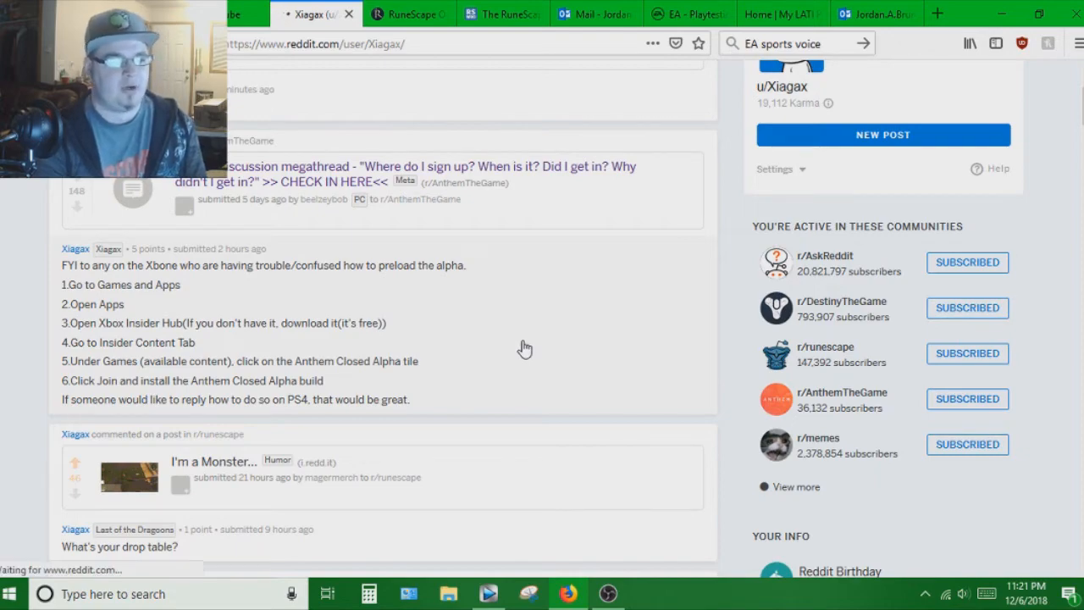
left_click(424, 172)
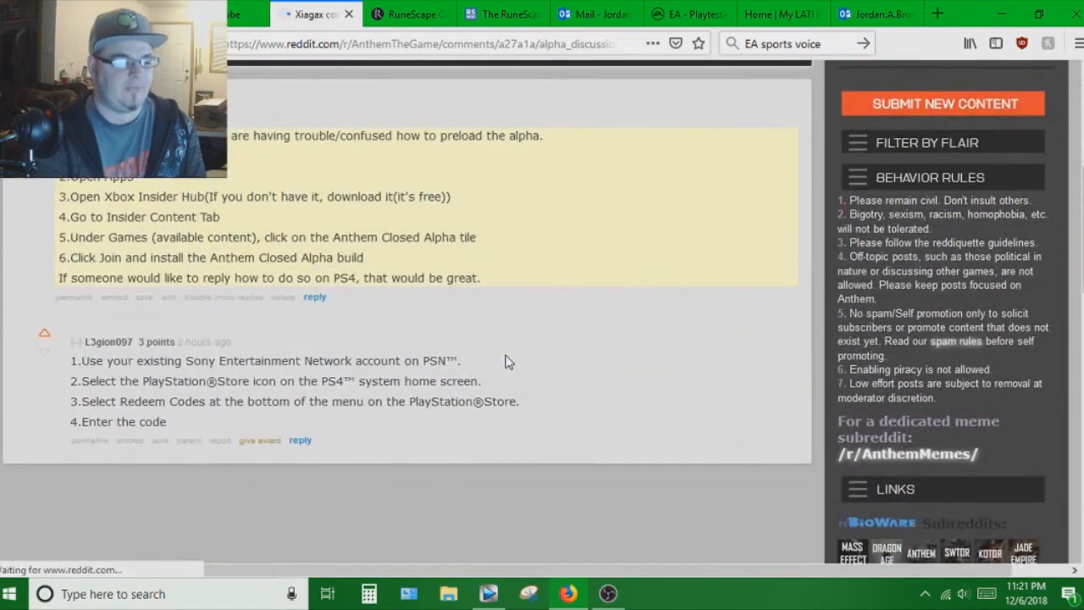